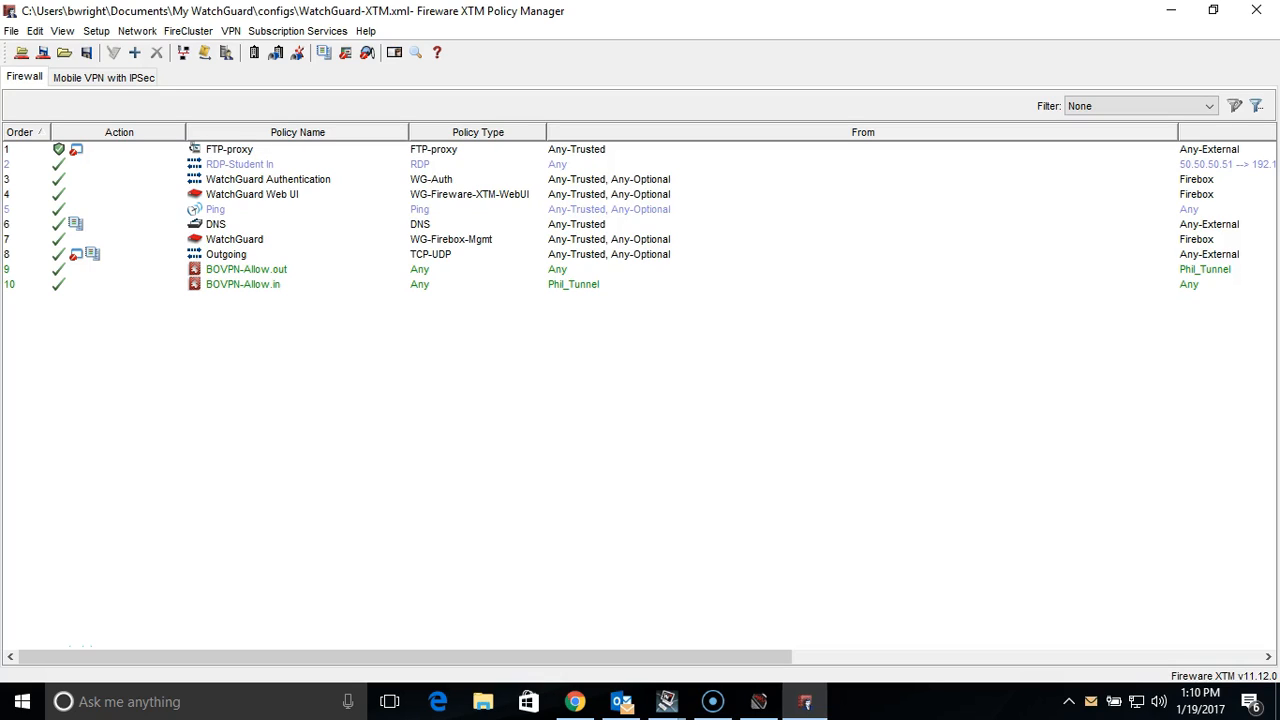
pyautogui.moveTo(620, 390)
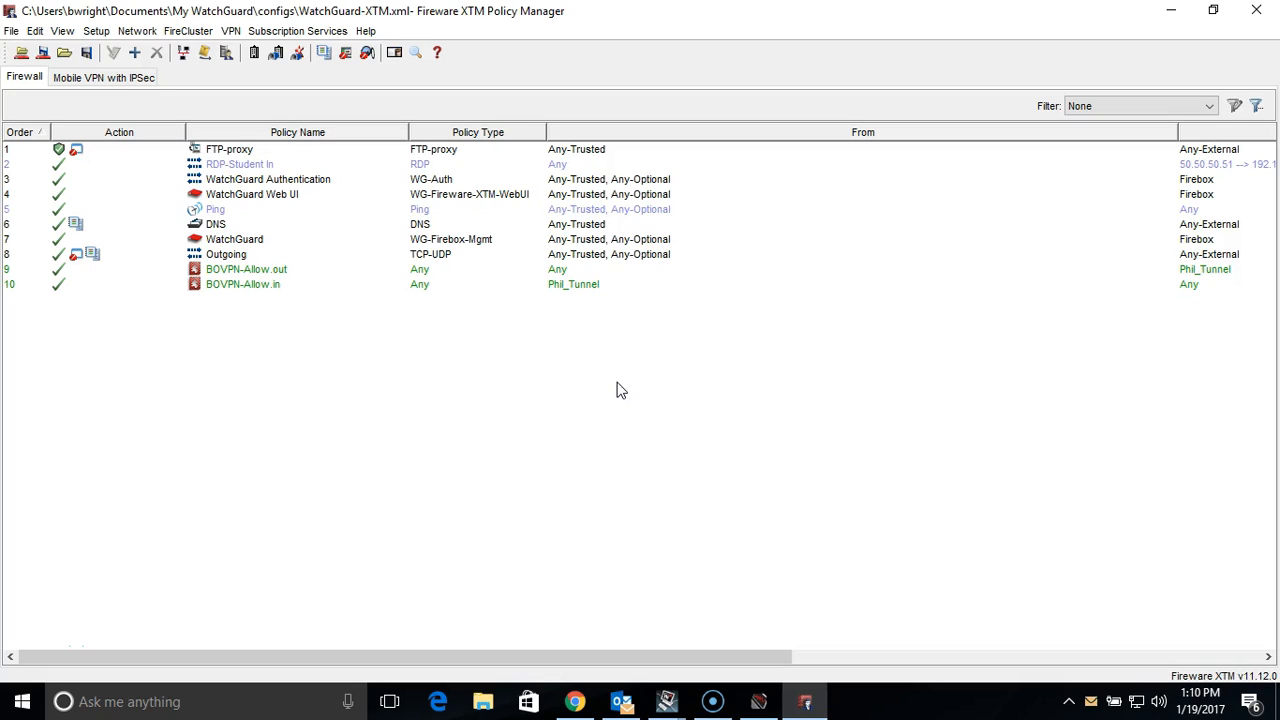
pyautogui.moveTo(444, 280)
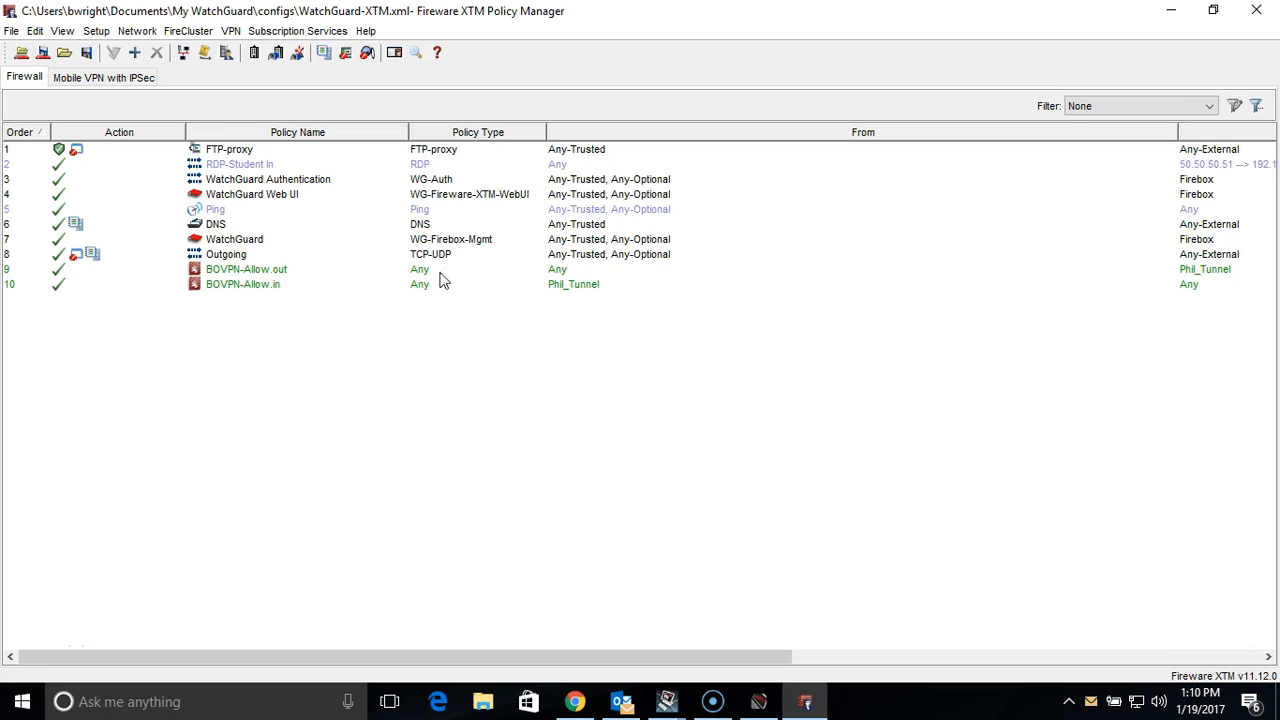
# - Enable dynamic routing under Network > Dynamic Routing and start importing an OSPF configuration file
pyautogui.click(136, 32)
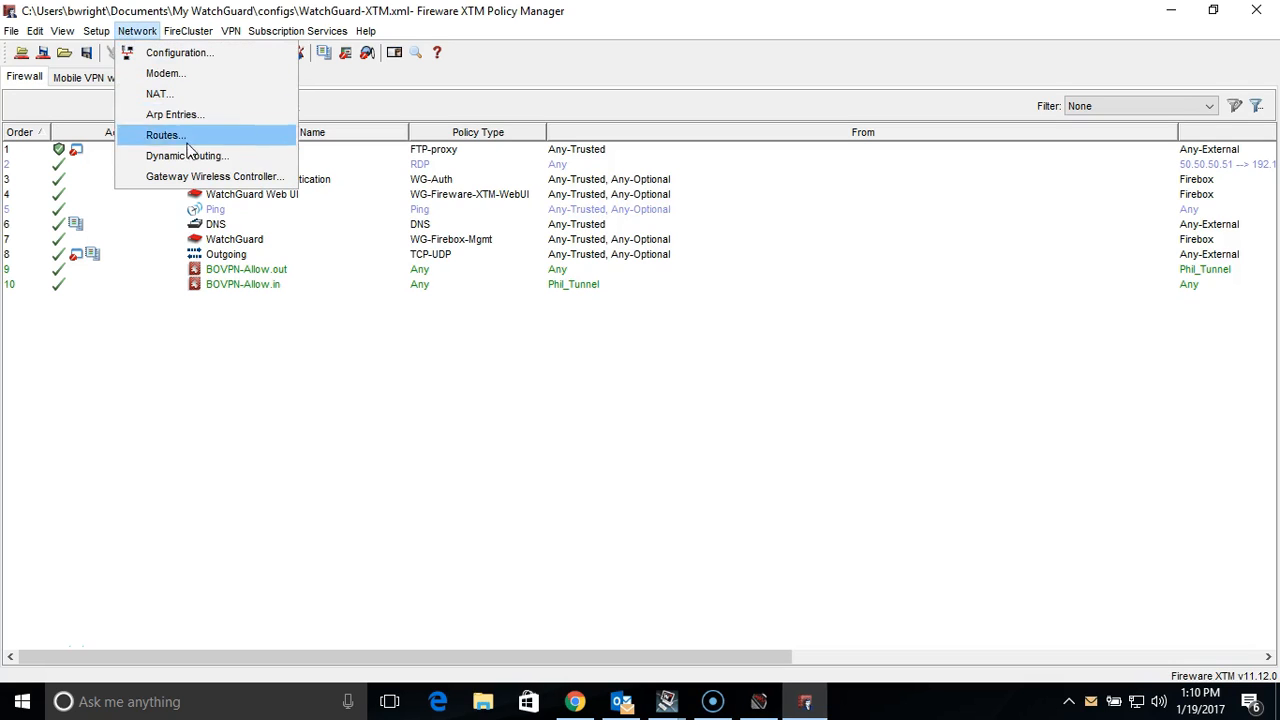
pyautogui.click(186, 156)
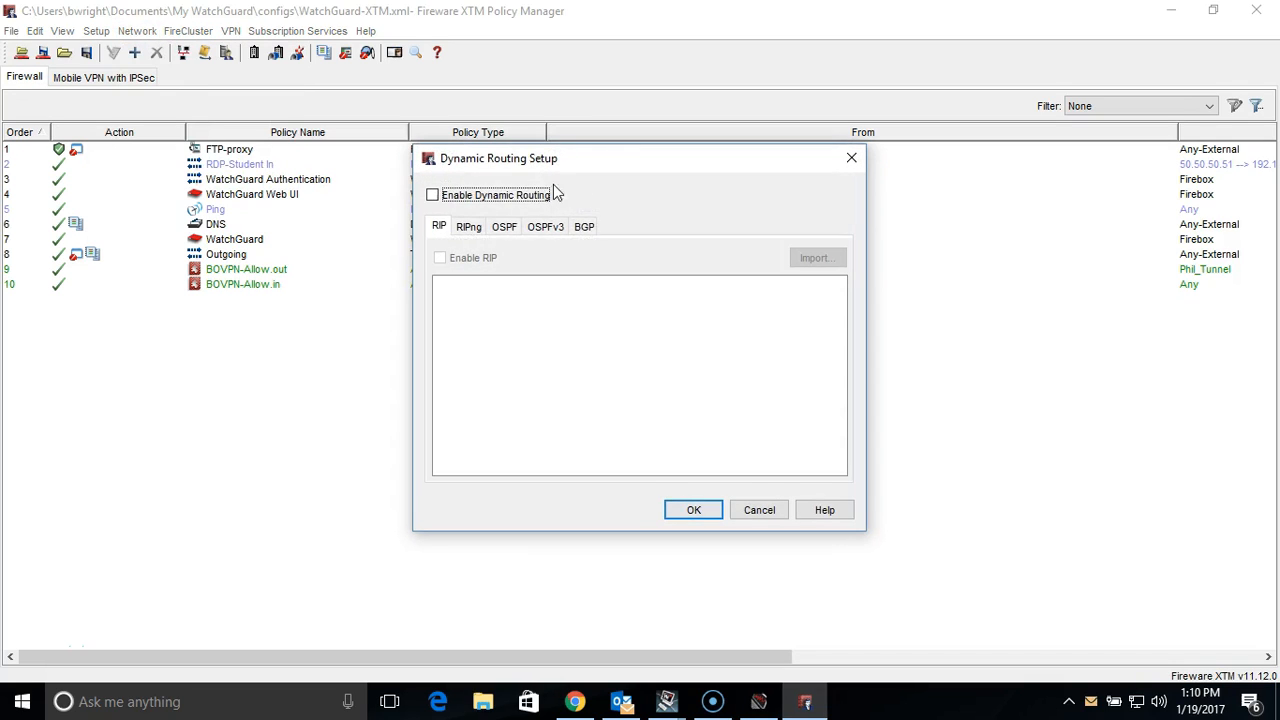
pyautogui.click(432, 196)
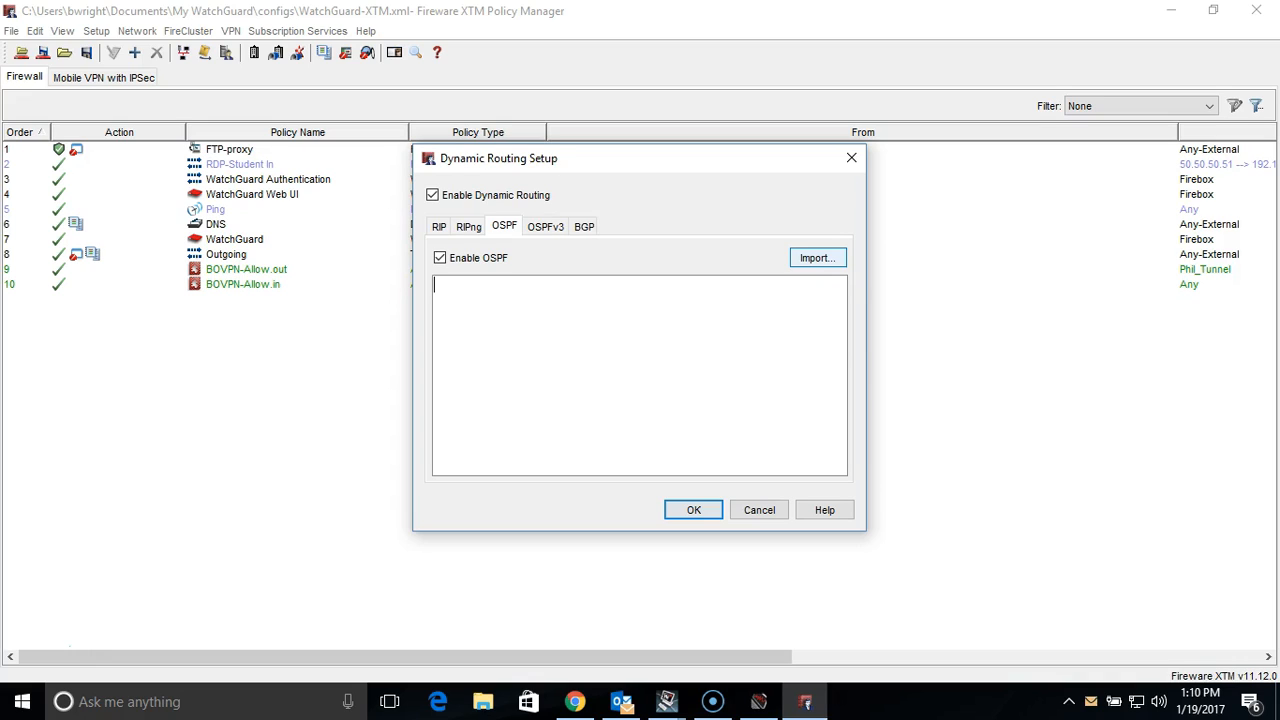
pyautogui.click(816, 258)
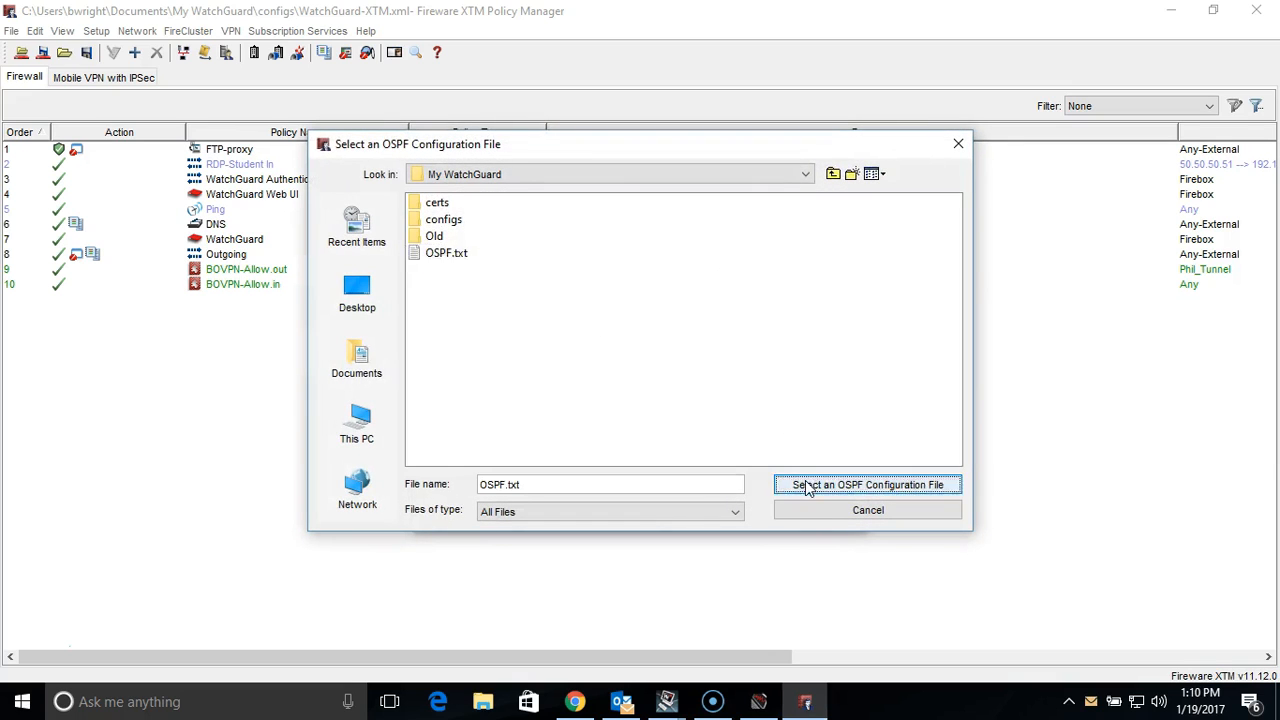
# - Import OSPF.txt with router-id 10.0.20.1, networks 192.168.1.0/24 and 10.0.20.0/24, passive eth0–eth3
pyautogui.click(866, 484)
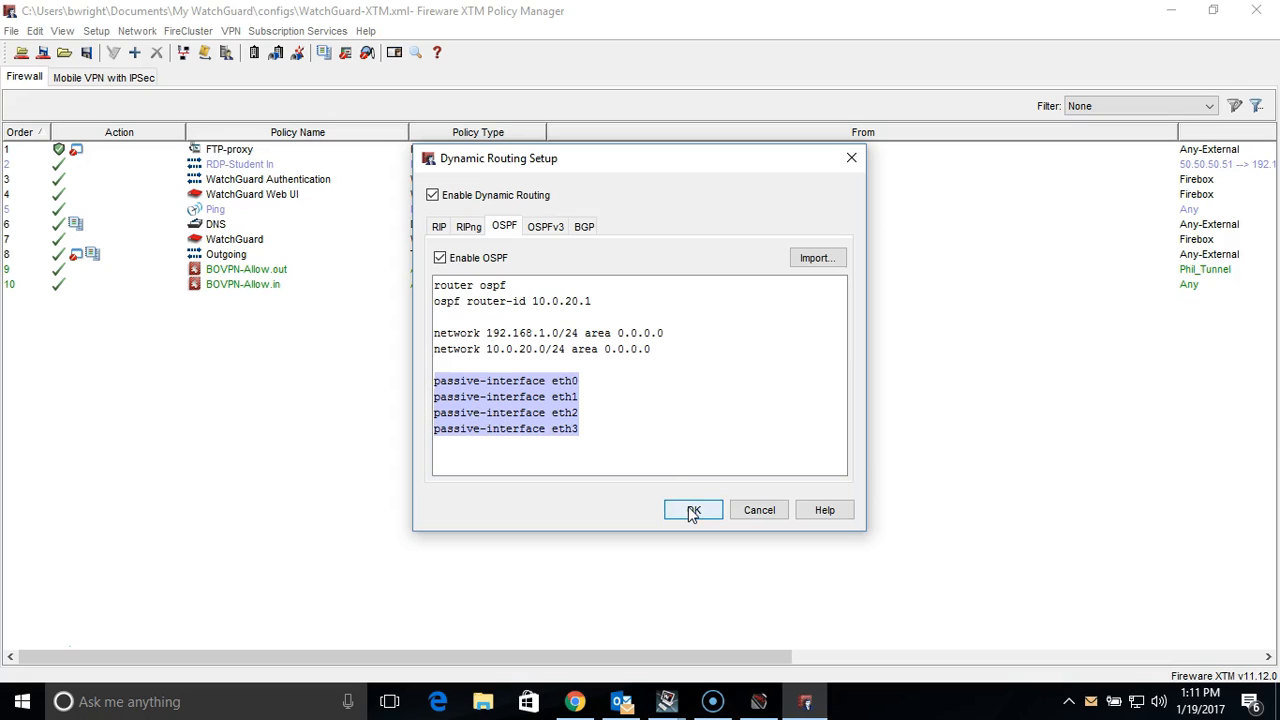
# - Accept the OSPF settings, add the DR-OSPF-Allow policy and save to the Firebox with admin credentials
pyautogui.click(692, 510)
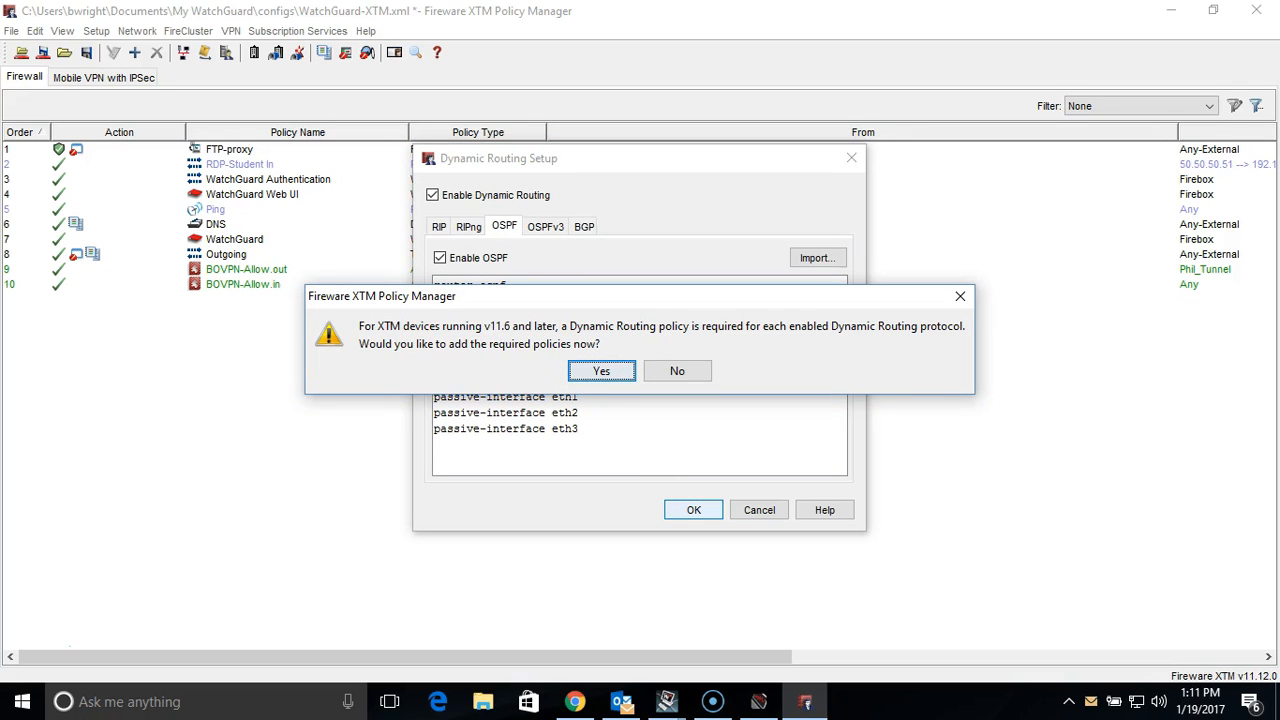
pyautogui.click(600, 370)
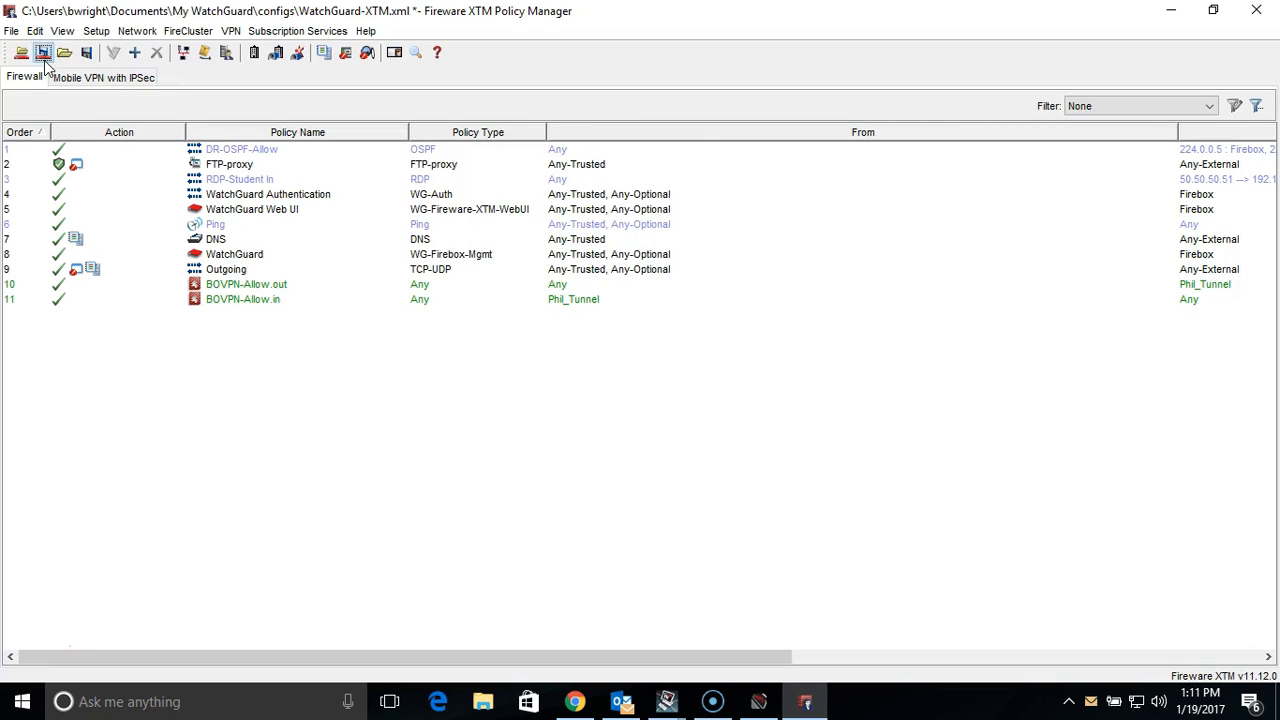
pyautogui.click(44, 52)
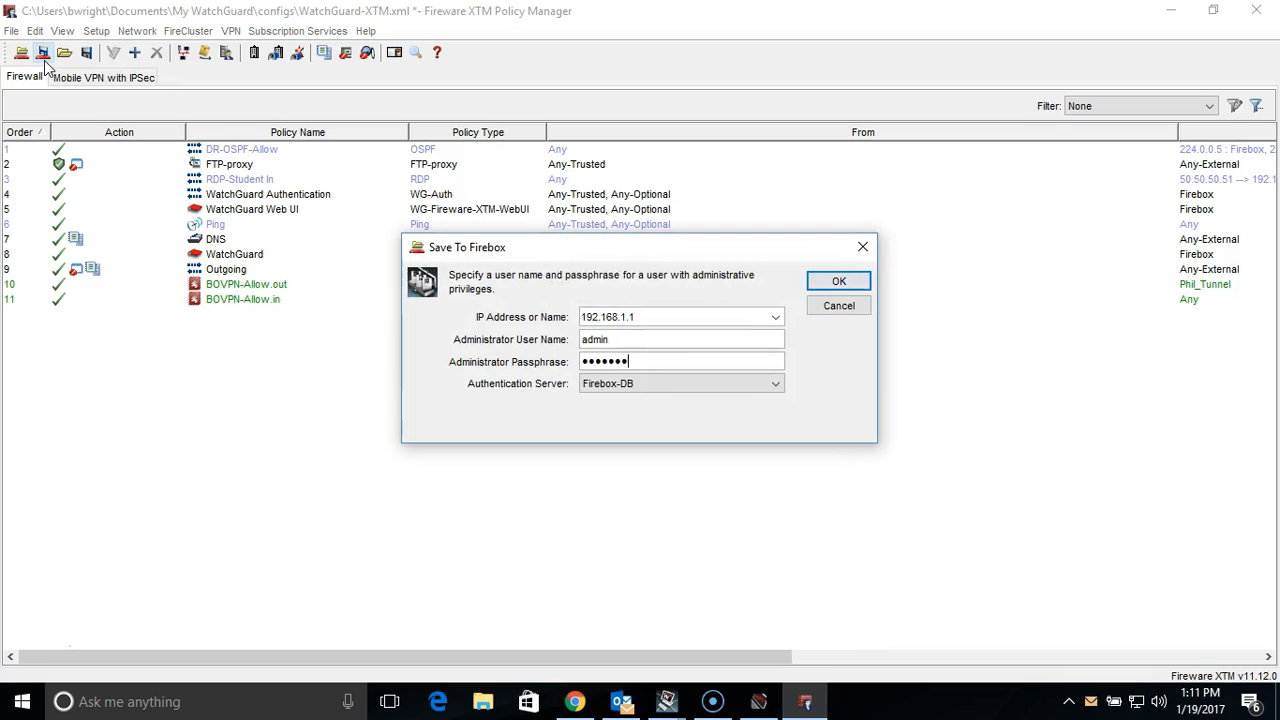
pyautogui.click(838, 280)
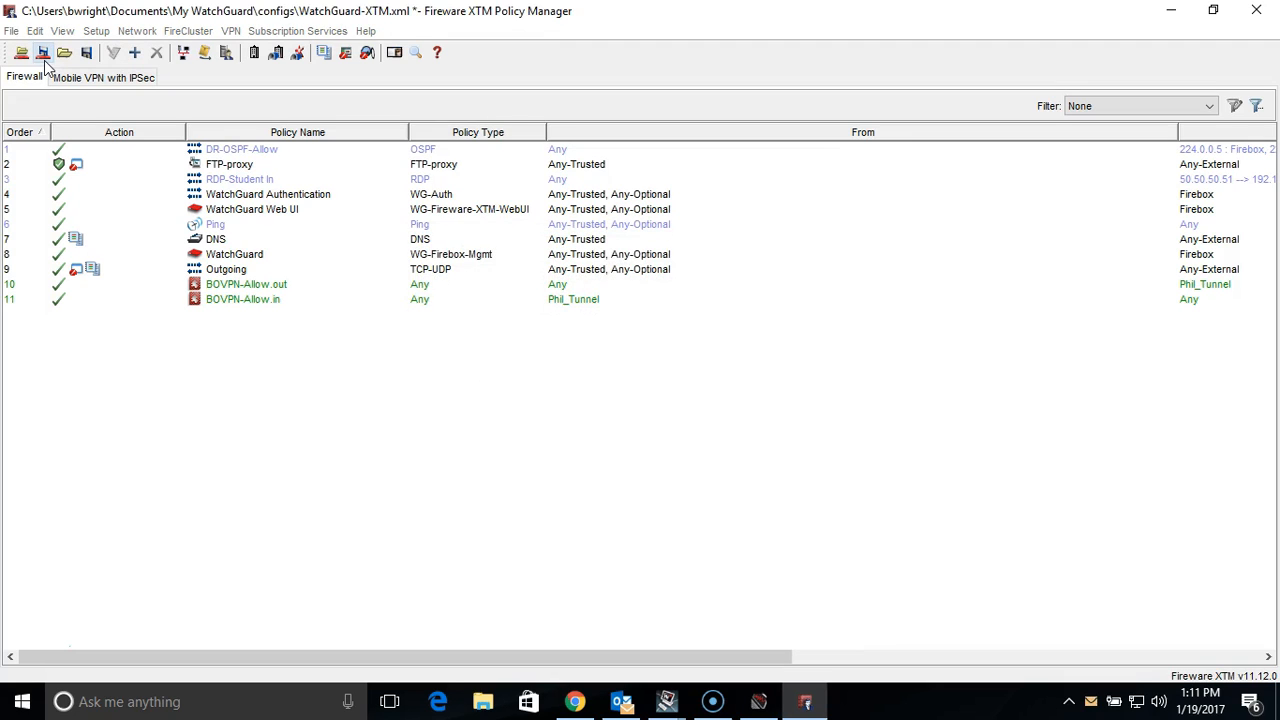
pyautogui.click(44, 52)
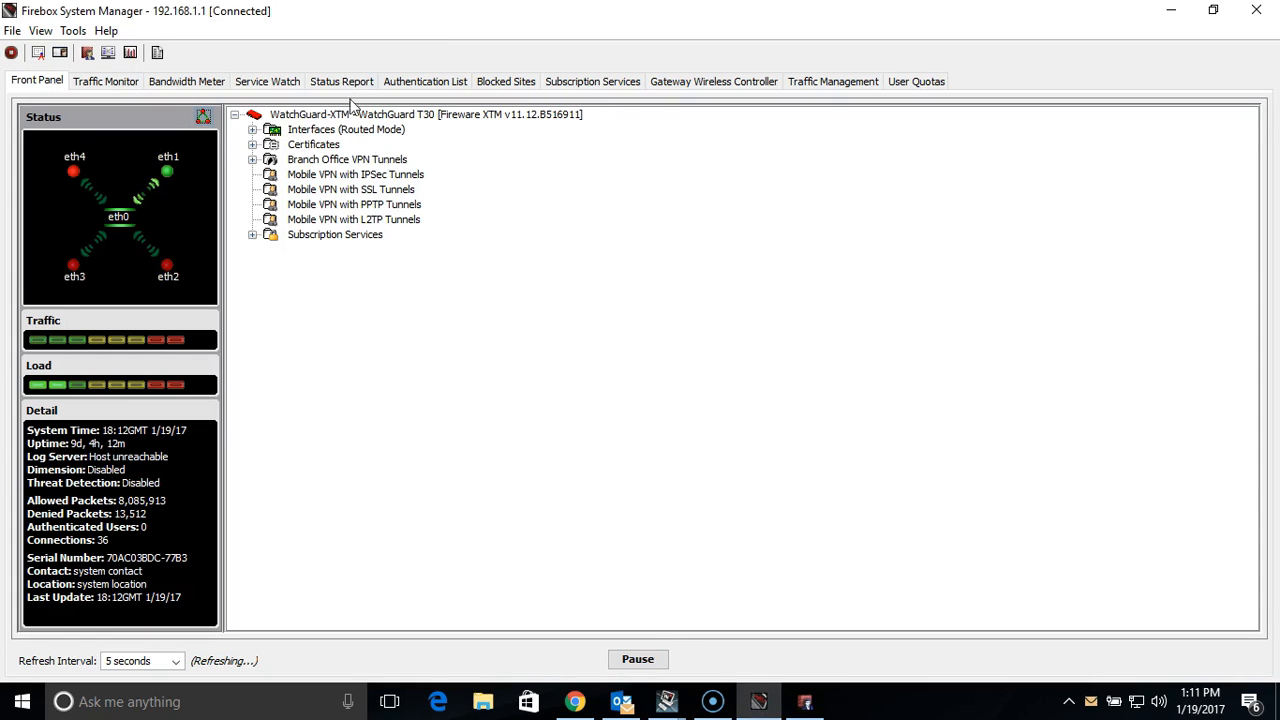
# - Show the WatchGuard-XTM status report in Firebox System Manager
pyautogui.click(340, 80)
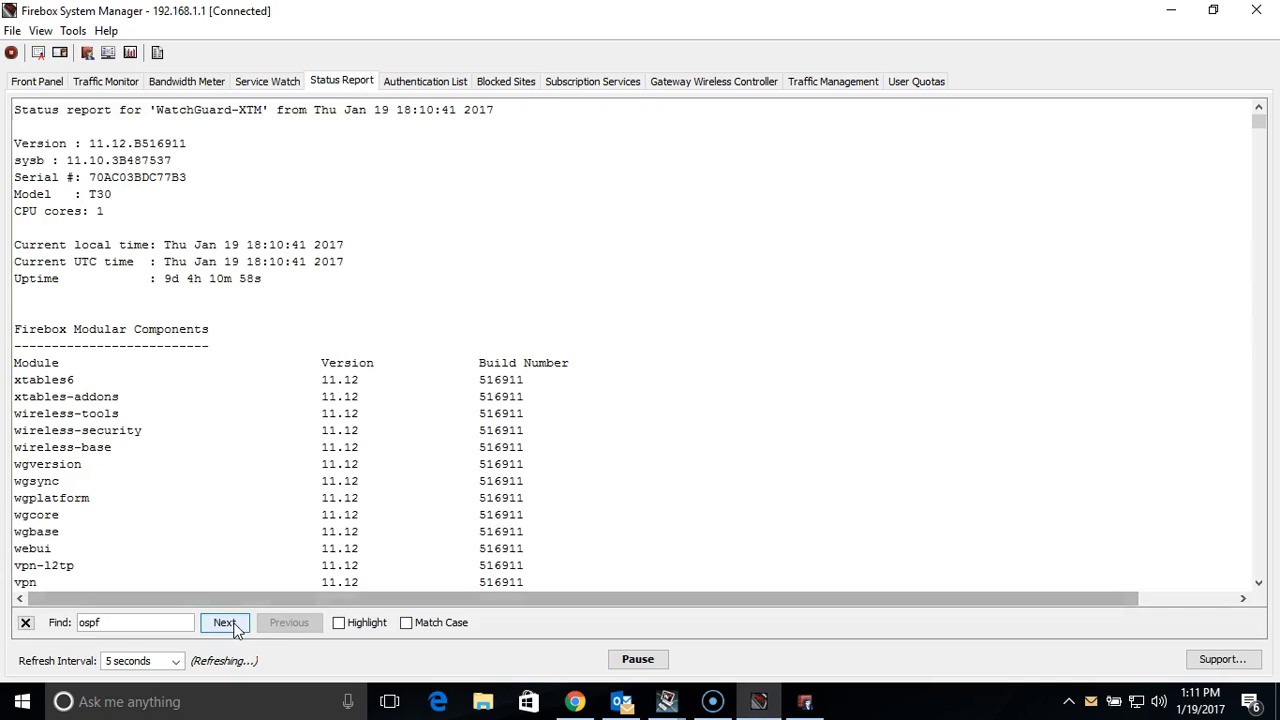
# - Step through the ospf search matches to reach the OSPF routing section with router ID 10.0.20.1
pyautogui.click(224, 622)
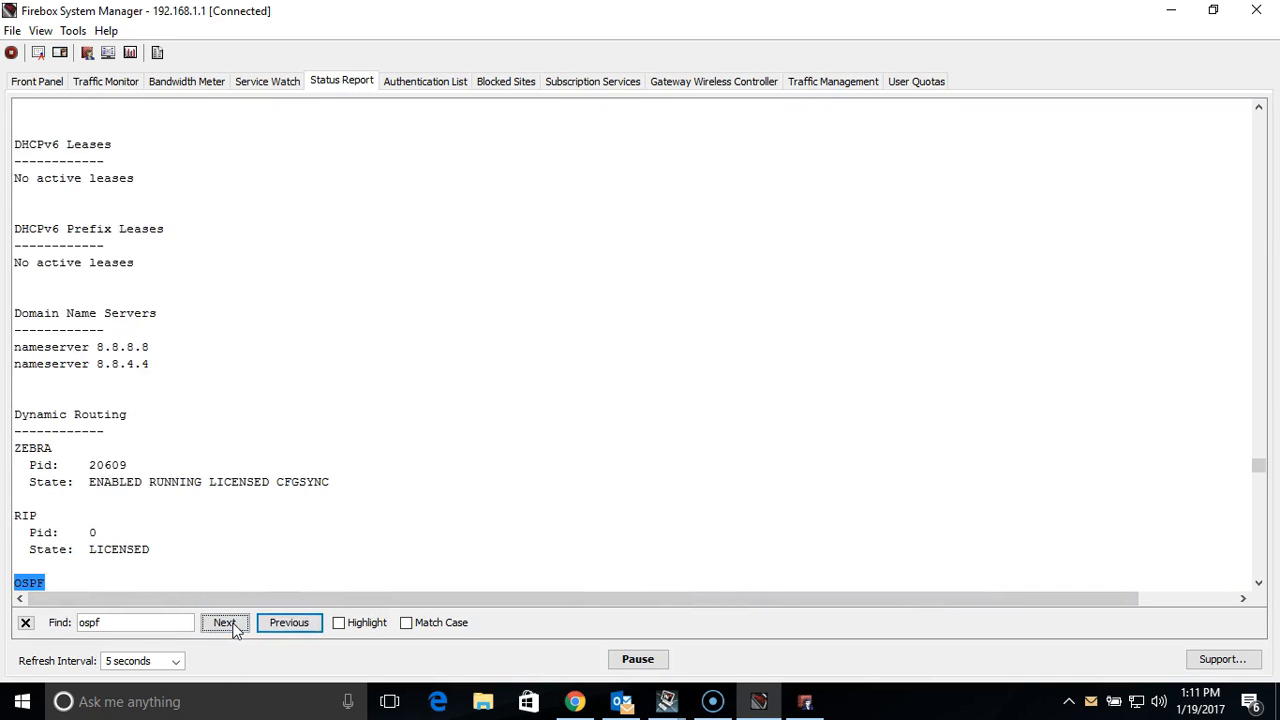
pyautogui.click(224, 622)
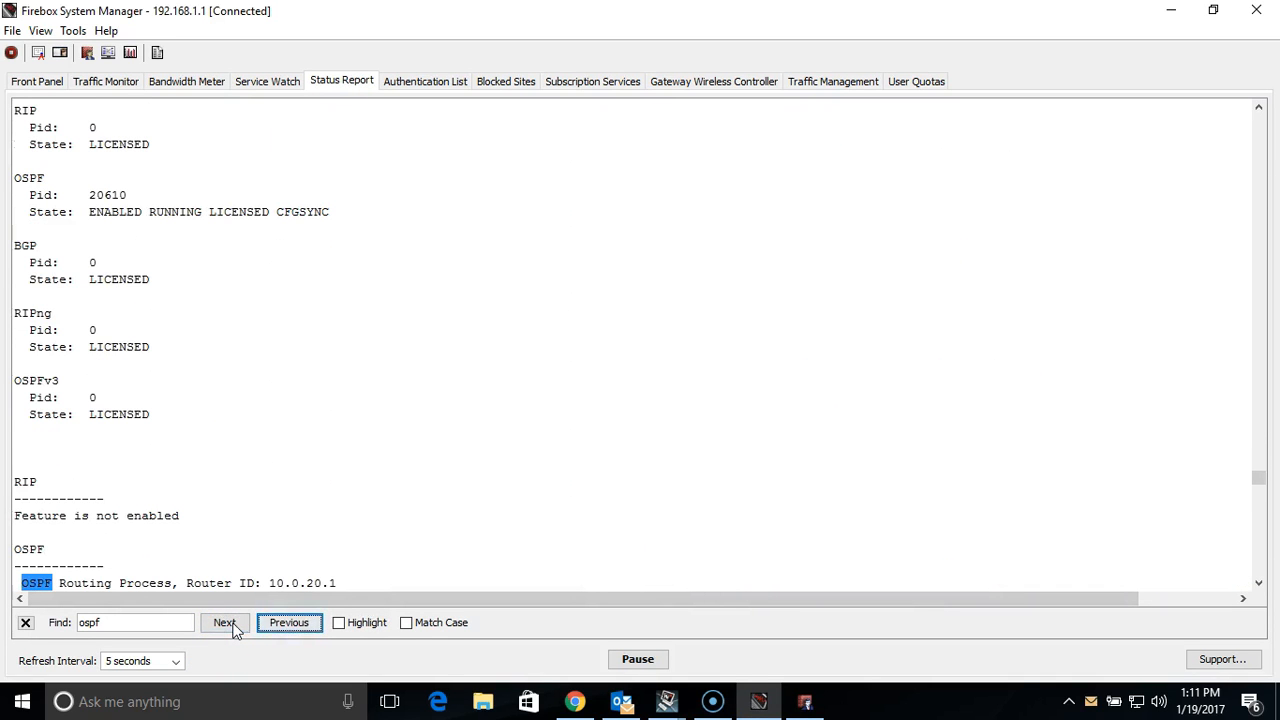
pyautogui.click(224, 622)
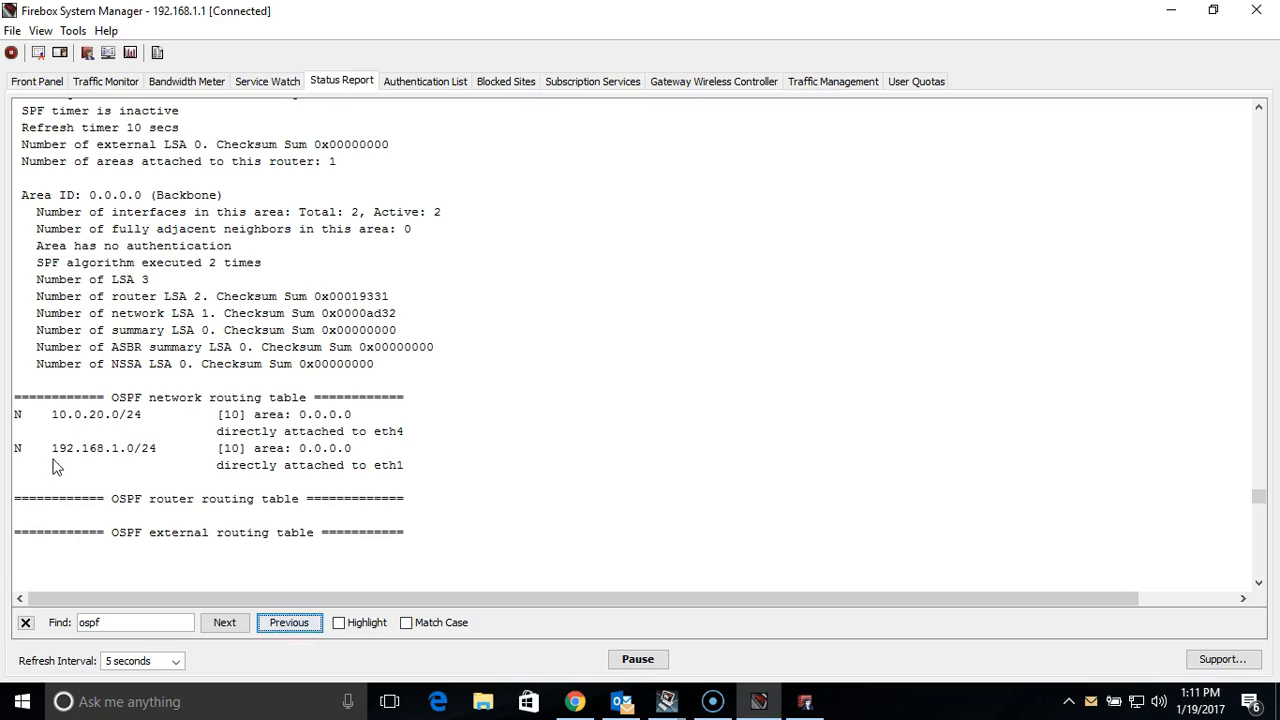
pyautogui.moveTo(332, 484)
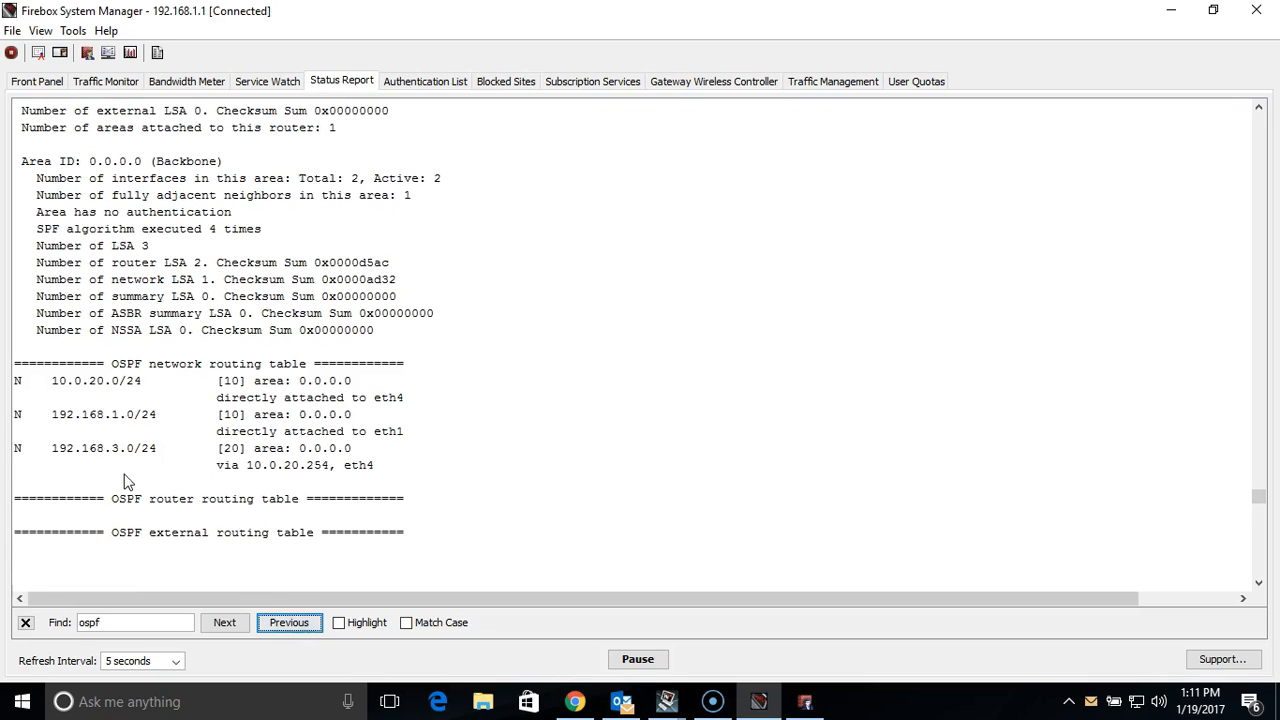
pyautogui.moveTo(124, 458)
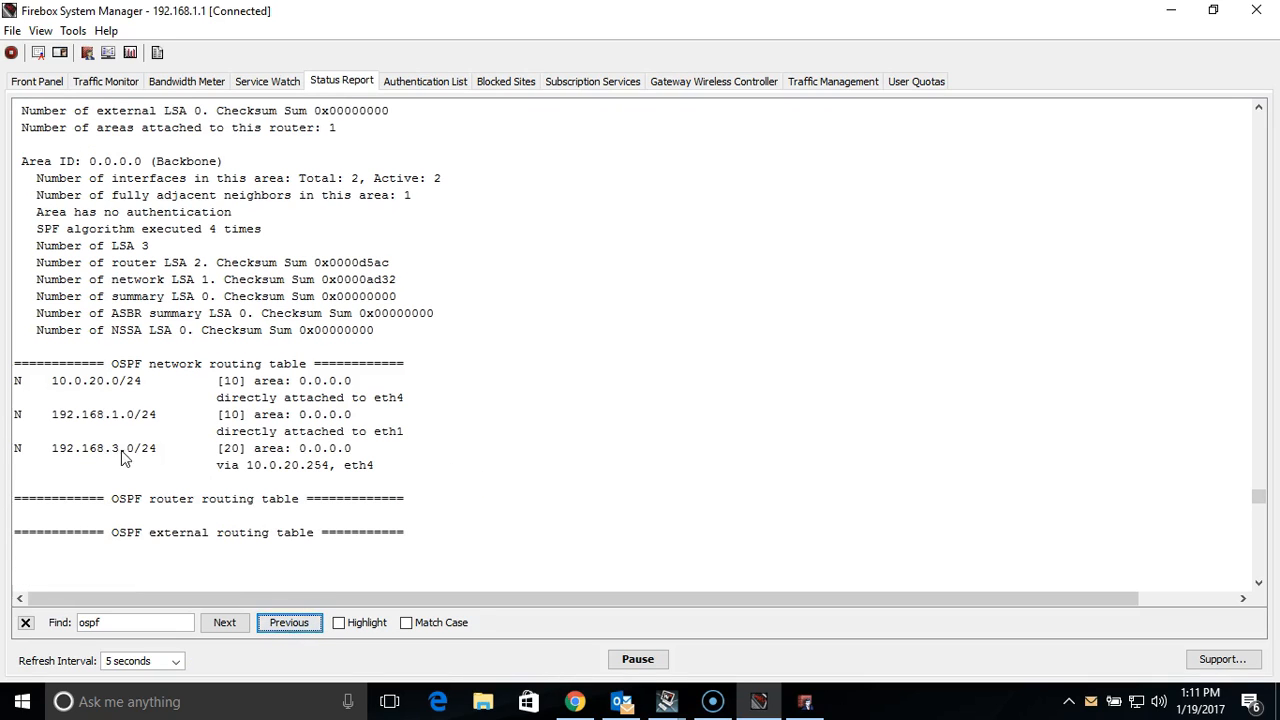